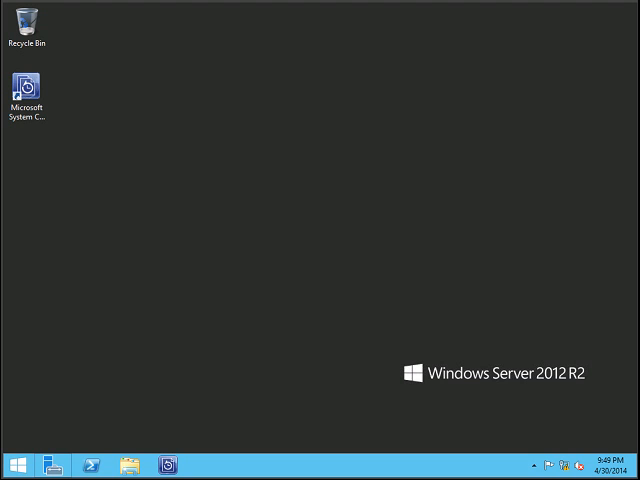
Launch Failover Cluster Manager from Server Manager's Tools menu.
{"action": "left_click", "coordinate": [48, 462]}
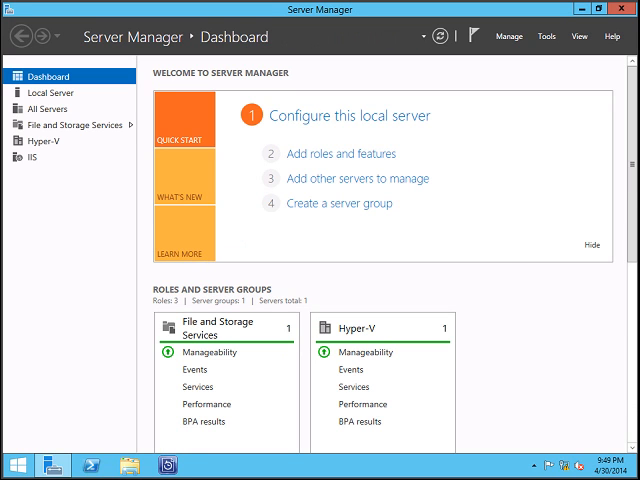
{"action": "left_click", "coordinate": [548, 36]}
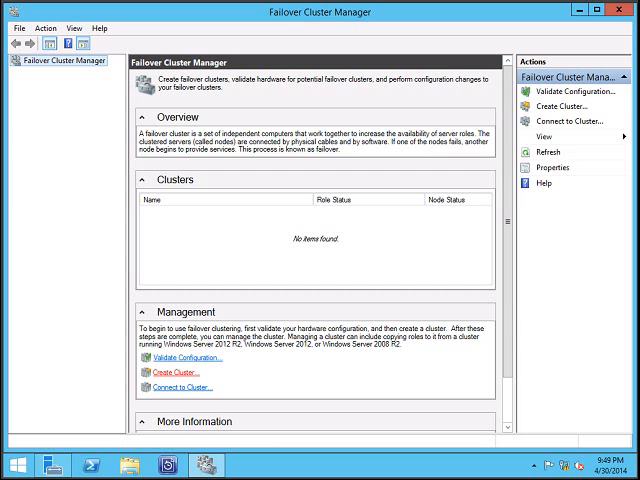
Start the Create Cluster Wizard from the Actions pane.
{"action": "left_click", "coordinate": [72, 64]}
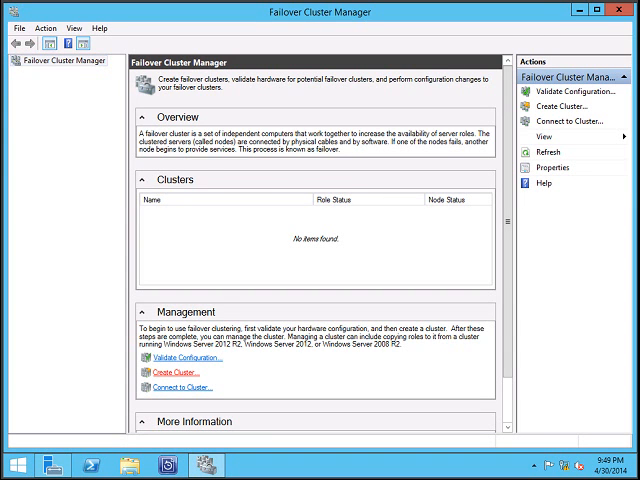
{"action": "left_click", "coordinate": [168, 372]}
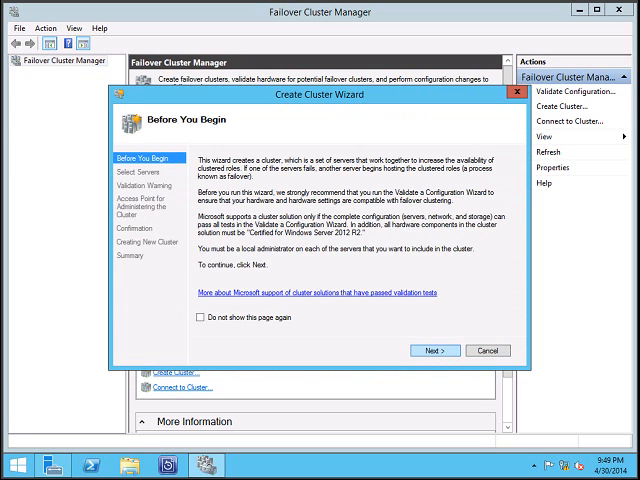
Add server SCDPM01.contoso.com to the cluster's server list and continue to the validation warning.
{"action": "left_click", "coordinate": [436, 350]}
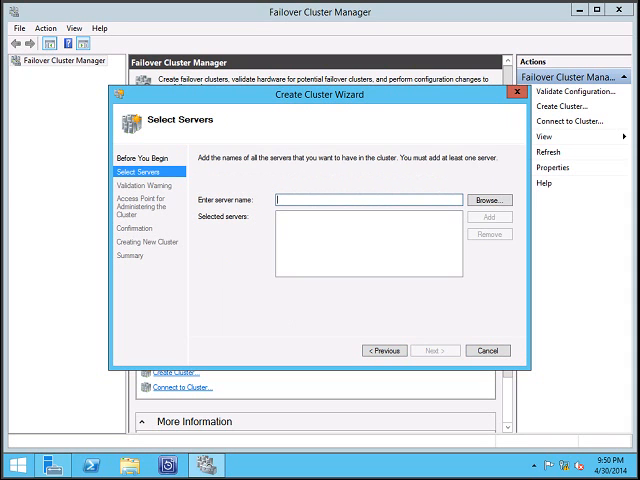
{"action": "type", "text": "SC"}
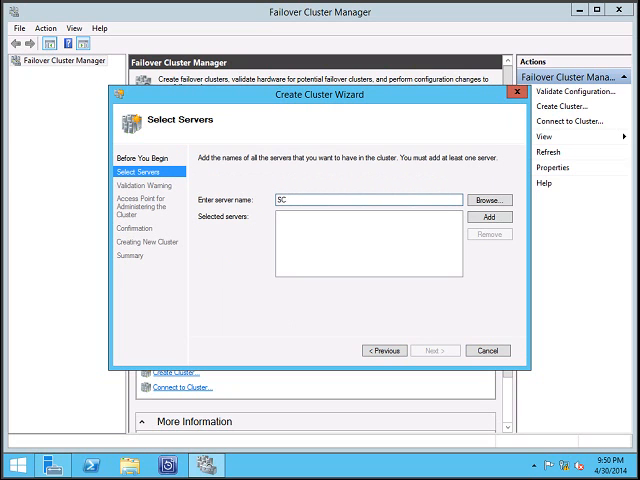
{"action": "type", "text": "D8"}
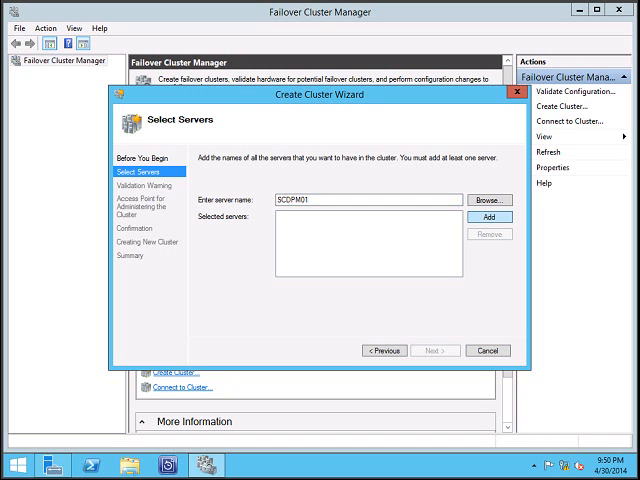
{"action": "left_click", "coordinate": [488, 216]}
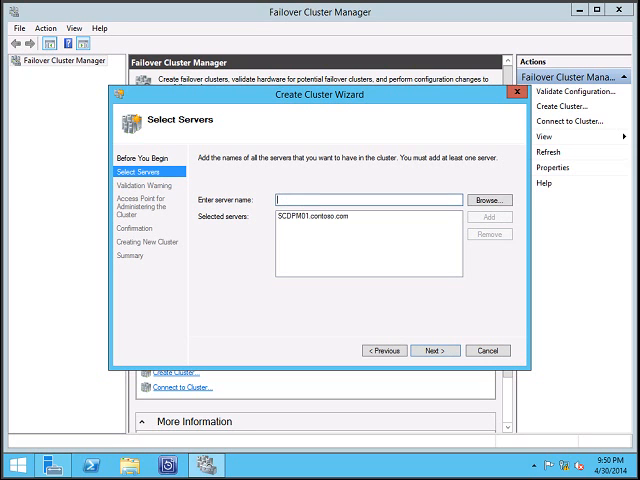
{"action": "left_click", "coordinate": [332, 220]}
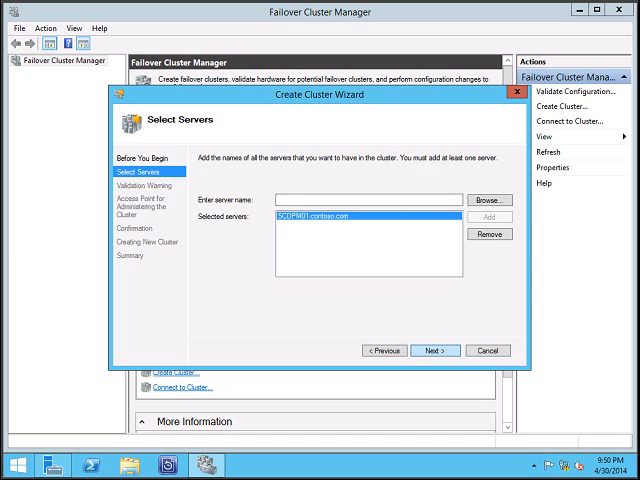
{"action": "left_click", "coordinate": [434, 350]}
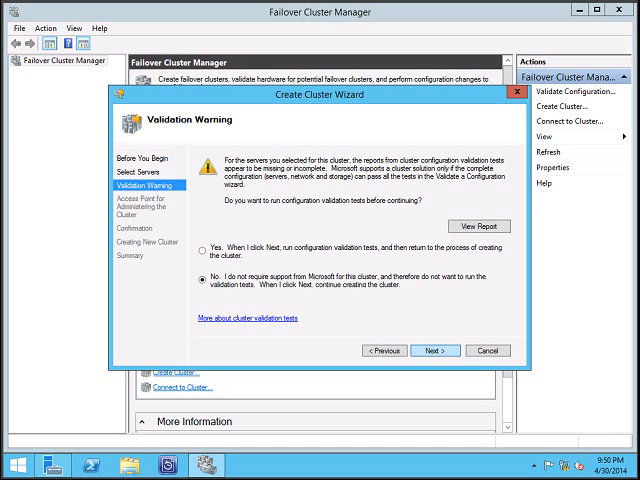
Skip validation, name the cluster Cluster-HyperV with addresses 20.0.0.11 and 10.0.0.11, reaching confirmation.
{"action": "left_click", "coordinate": [436, 350]}
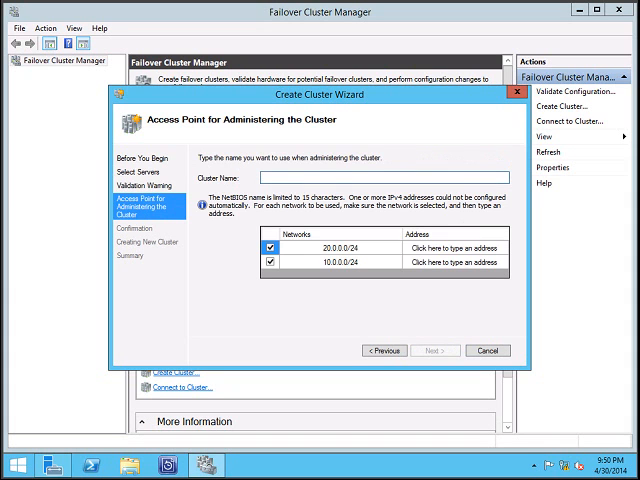
{"action": "type", "text": "Cluster"}
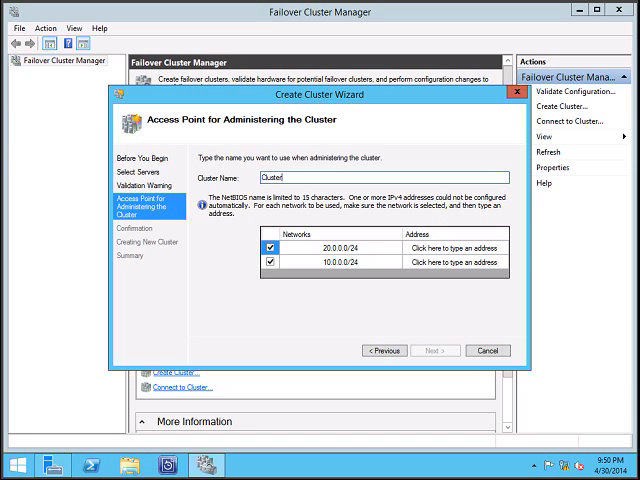
{"action": "type", "text": "-HyperV"}
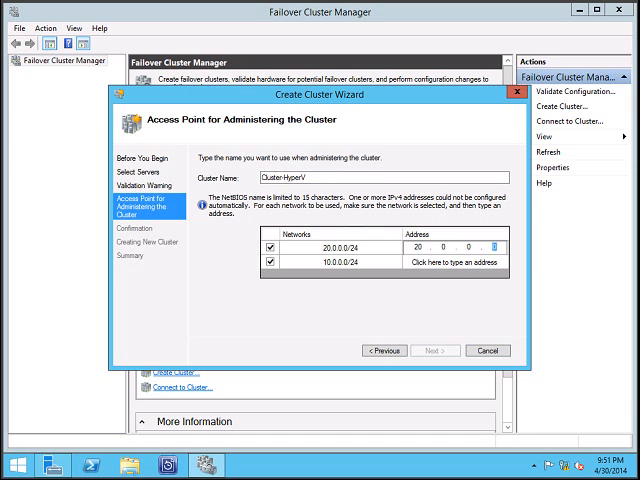
{"action": "type", "text": "11"}
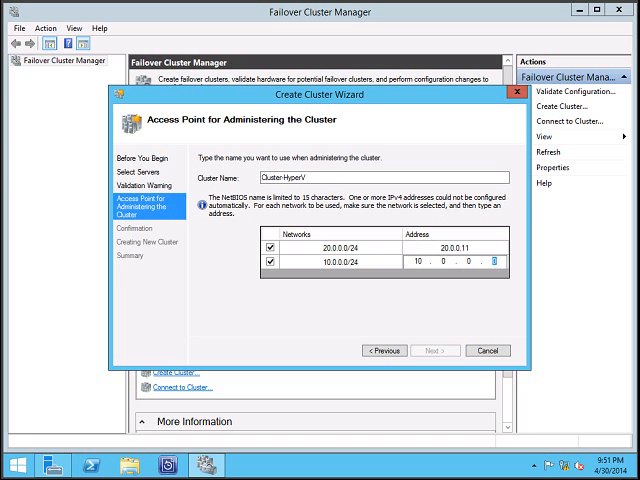
{"action": "type", "text": "111"}
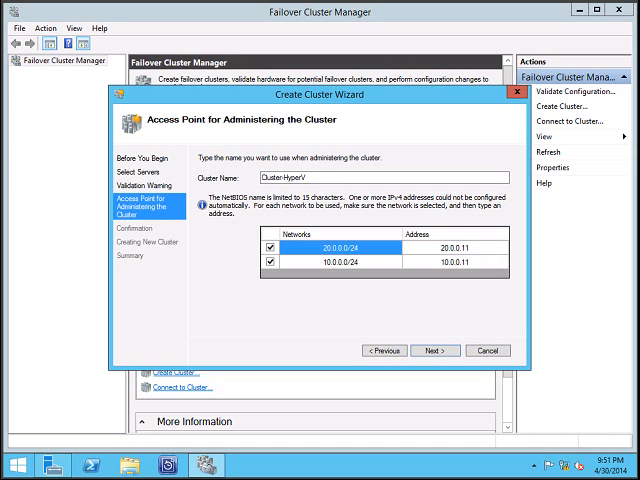
{"action": "left_click", "coordinate": [436, 350]}
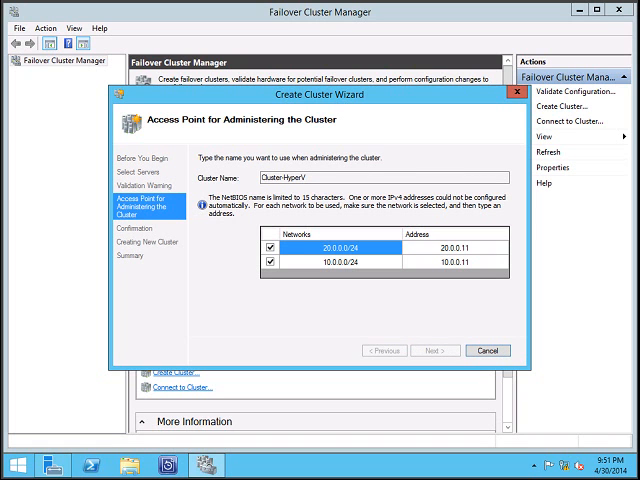
{"action": "left_click", "coordinate": [436, 350]}
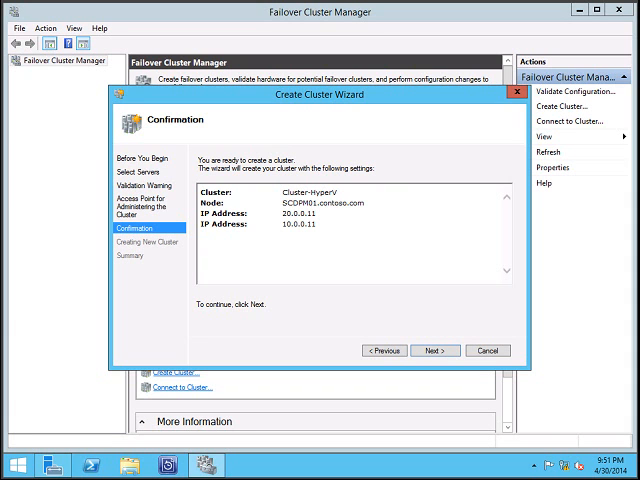
Confirm the settings so the wizard creates Cluster-HyperV, ending with a quorum disk warning.
{"action": "left_click", "coordinate": [436, 350]}
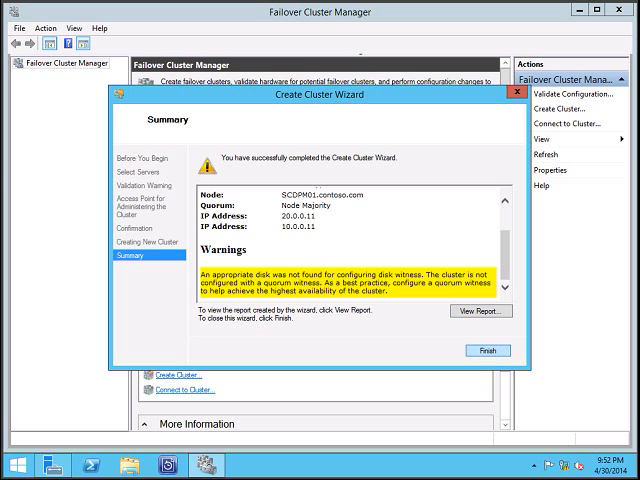
Finish the wizard and review node SCDPM01 under the new cluster's Nodes.
{"action": "left_click", "coordinate": [486, 350]}
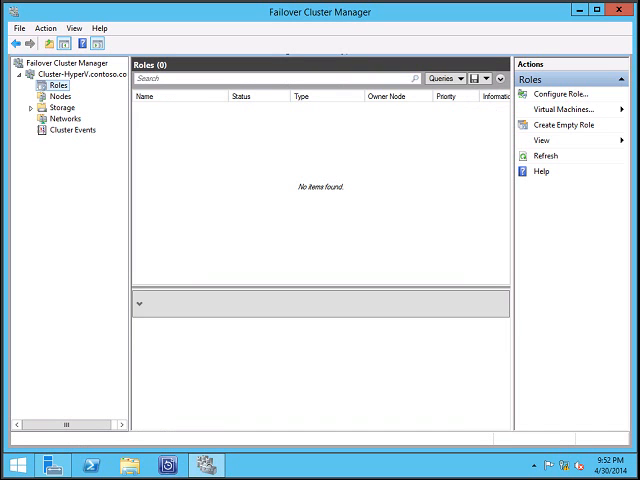
{"action": "left_click", "coordinate": [62, 96]}
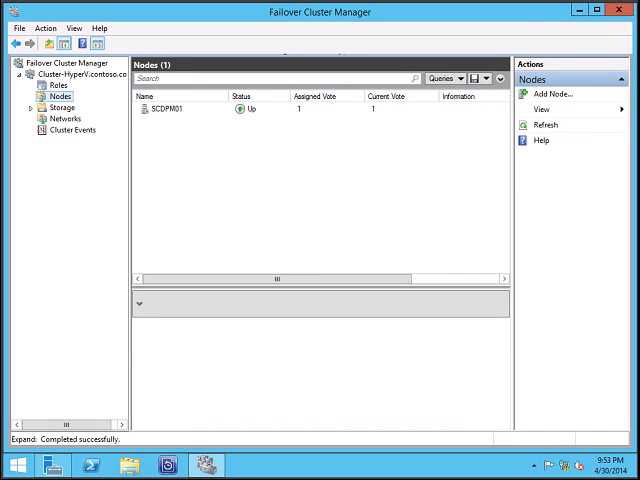
{"action": "left_click", "coordinate": [180, 108]}
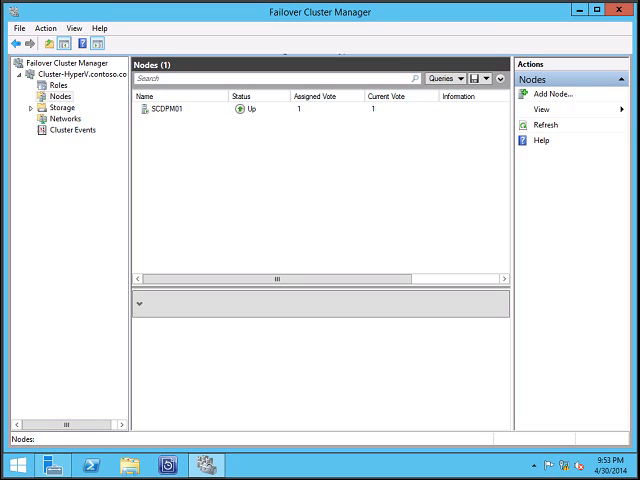
Review the Storage overview and the two cluster networks, showing Cluster Network 1 details.
{"action": "left_click", "coordinate": [56, 104]}
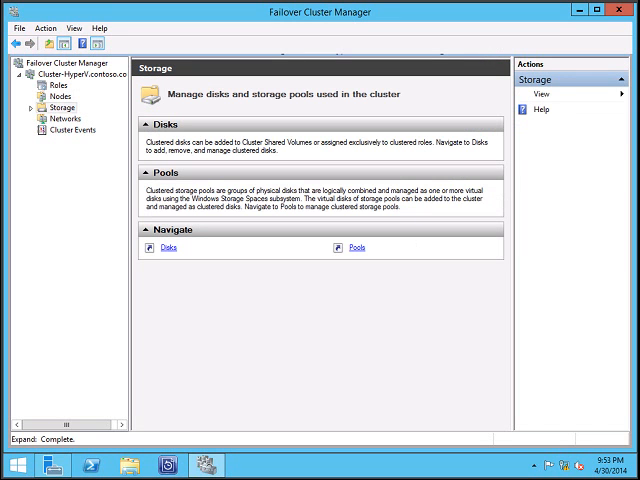
{"action": "left_click", "coordinate": [64, 116]}
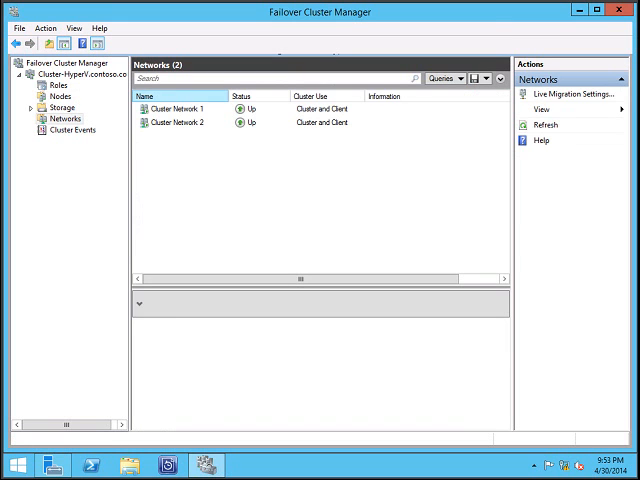
{"action": "left_click", "coordinate": [176, 110]}
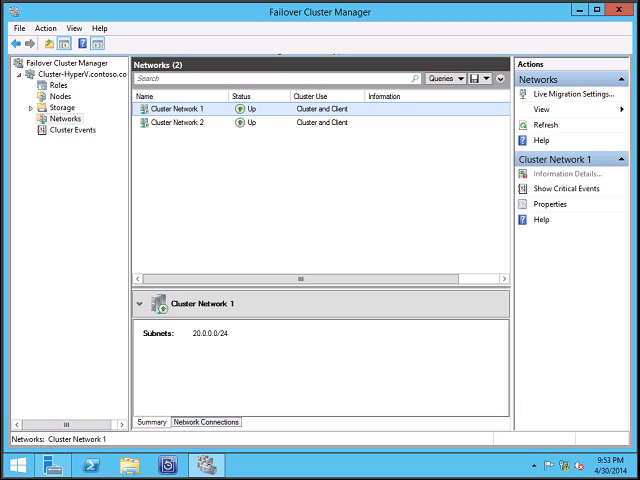